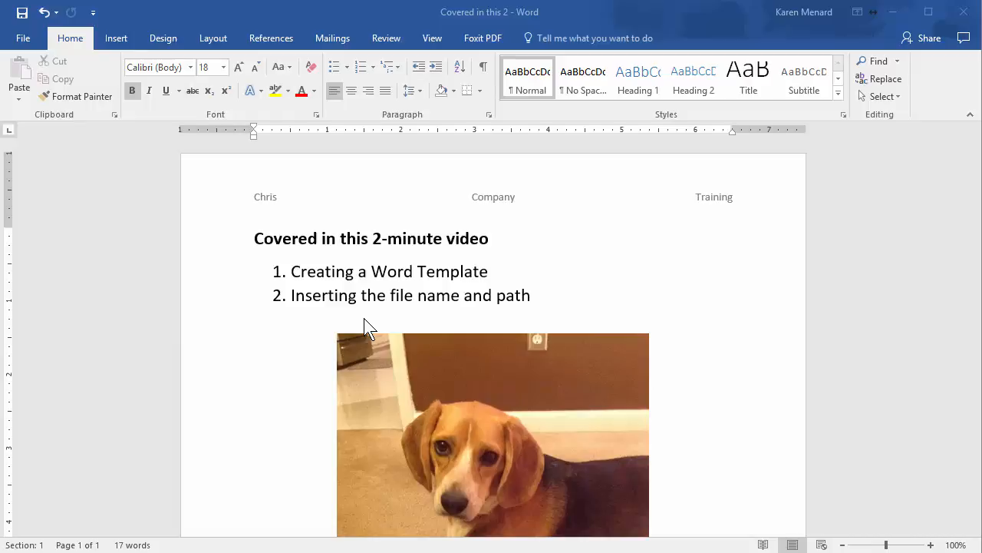
{"action": "mouse_move", "coordinate": [294, 228]}
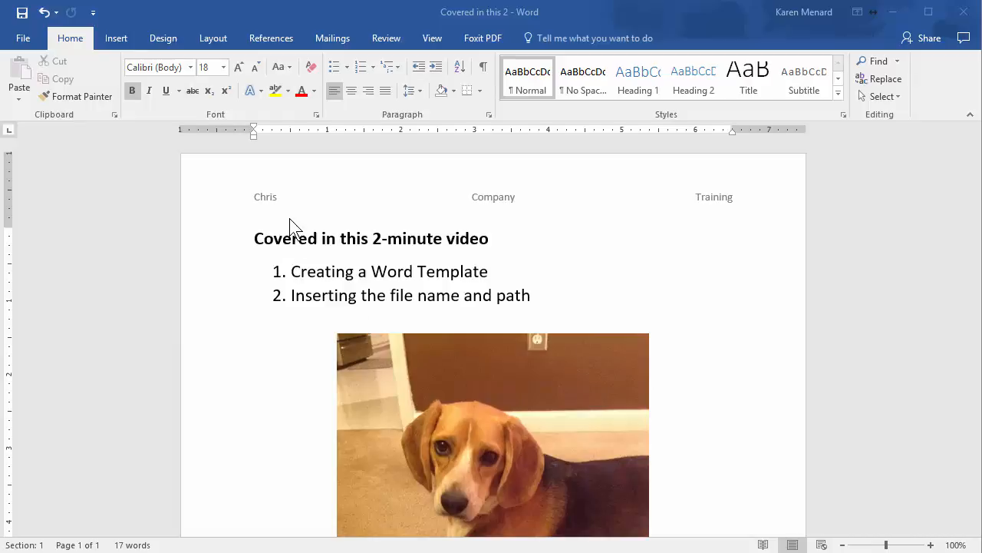
{"action": "mouse_move", "coordinate": [284, 207]}
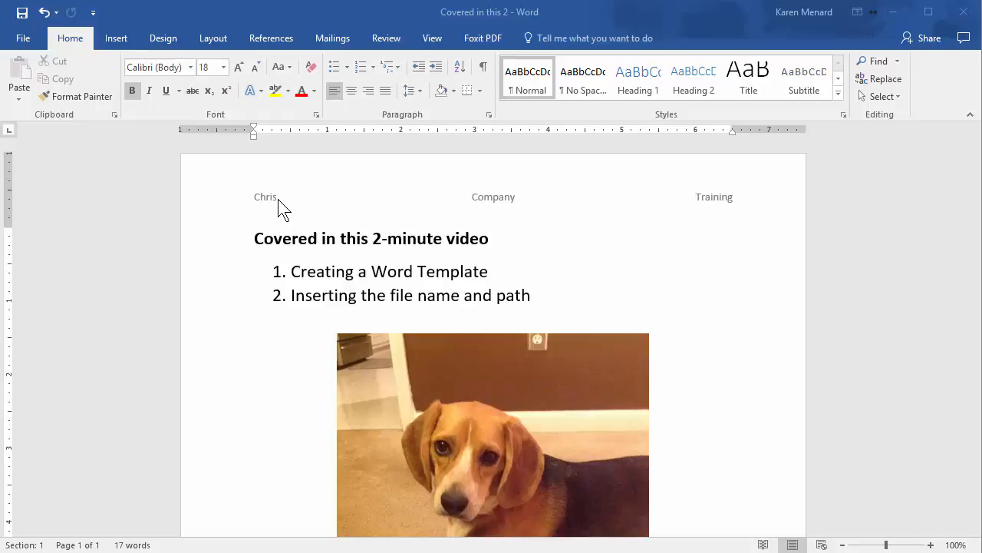
{"action": "mouse_move", "coordinate": [729, 226]}
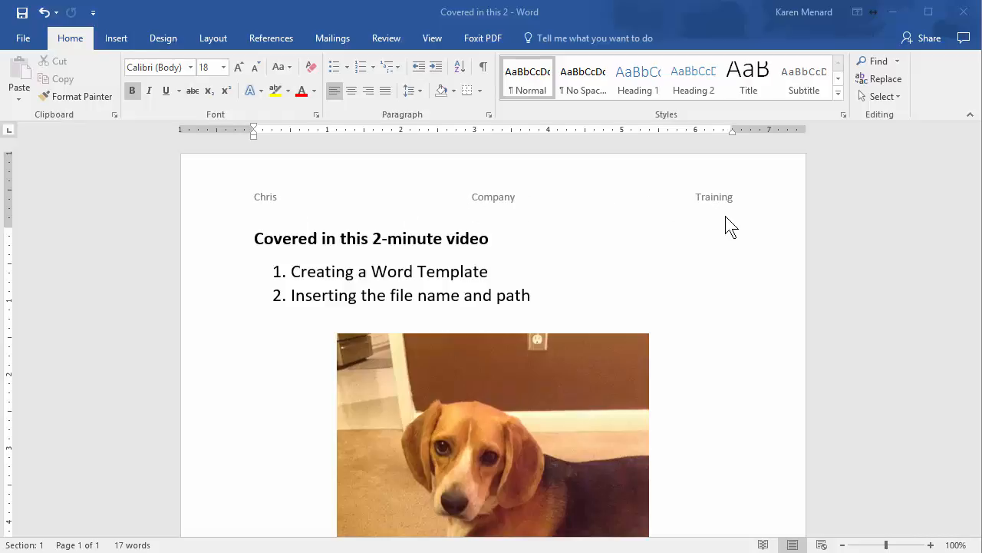
- Inspect the page footer, preview the print layout and print the letterhead document
{"action": "scroll", "scroll_direction": "down", "scroll_amount": 3}
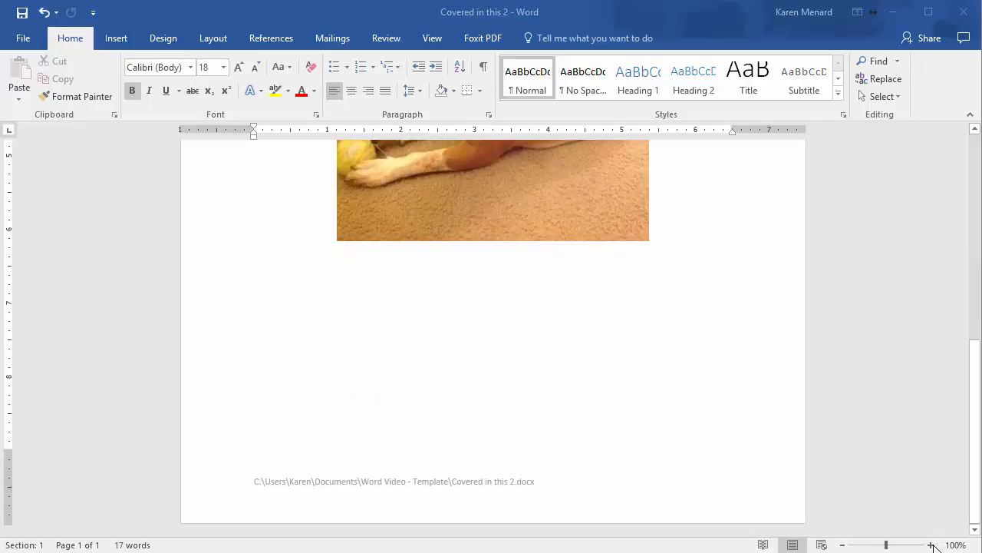
{"action": "left_click", "coordinate": [931, 545]}
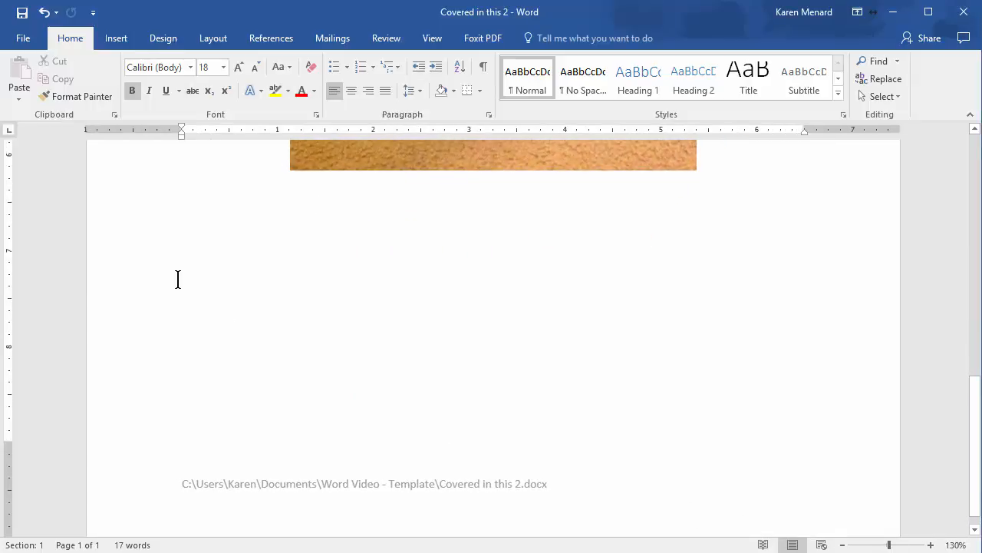
{"action": "left_click", "coordinate": [23, 37]}
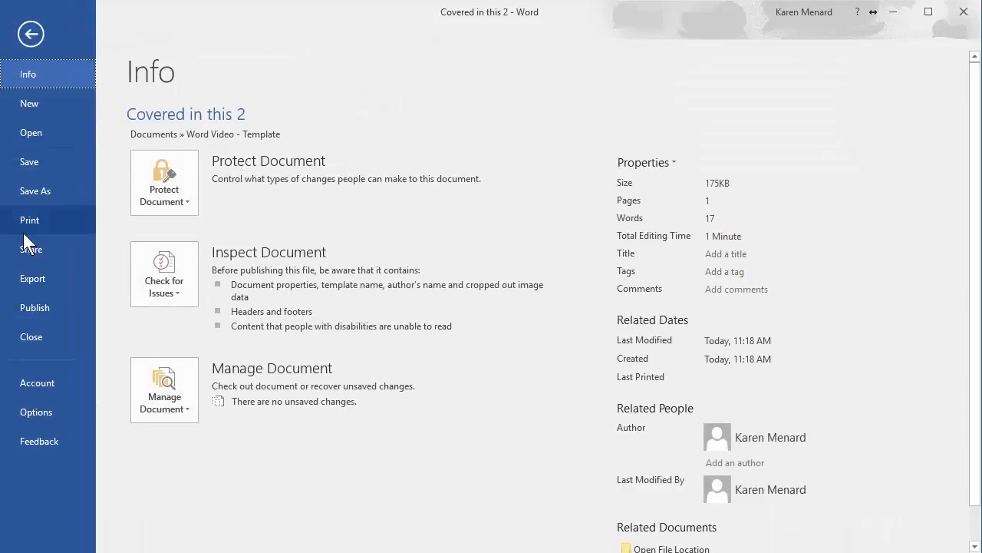
{"action": "left_click", "coordinate": [29, 219]}
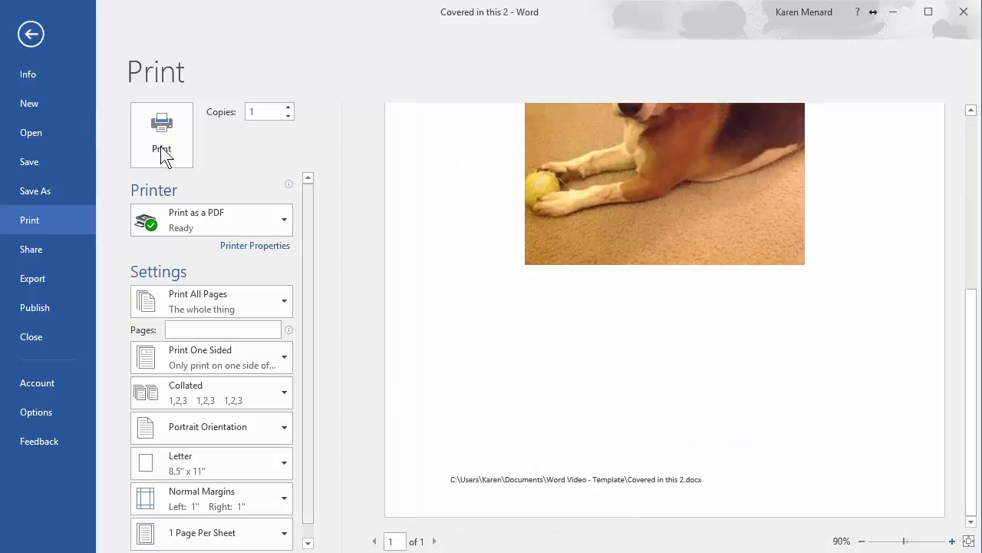
{"action": "left_click", "coordinate": [31, 33]}
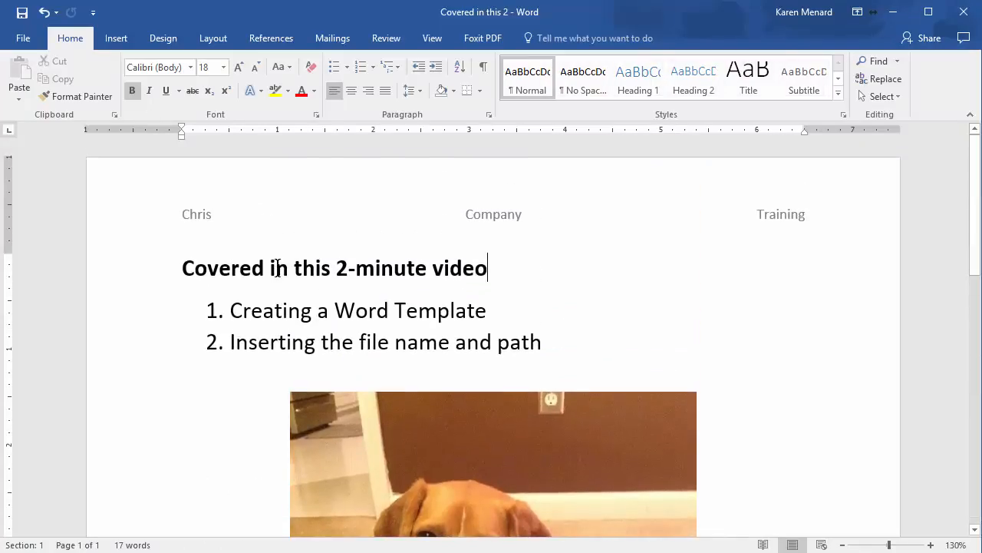
{"action": "mouse_move", "coordinate": [279, 234]}
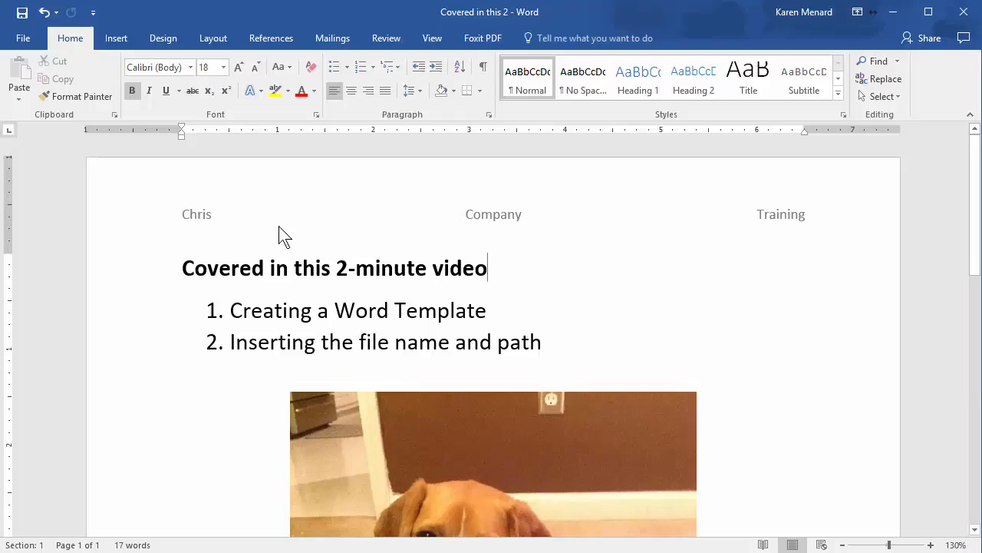
{"action": "mouse_move", "coordinate": [296, 232]}
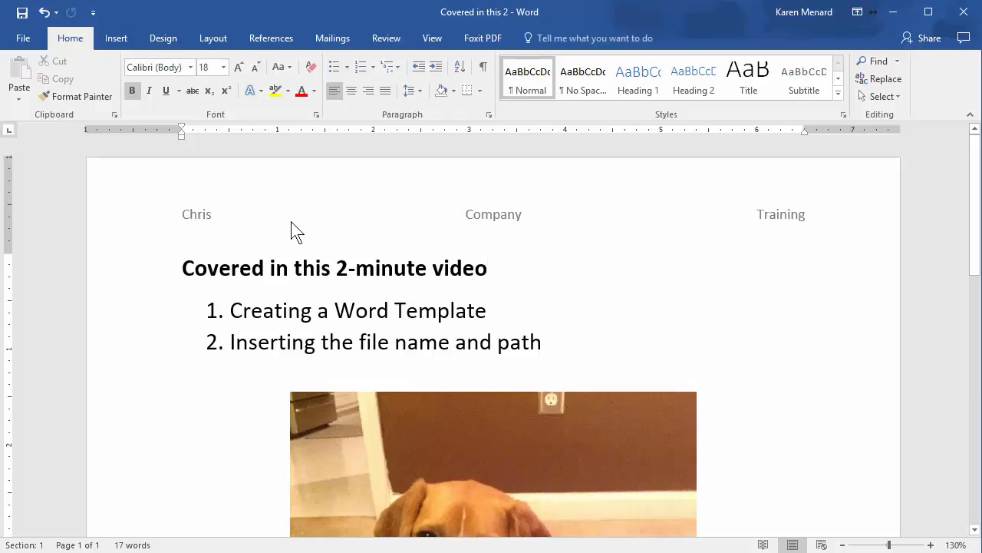
{"action": "mouse_move", "coordinate": [236, 242]}
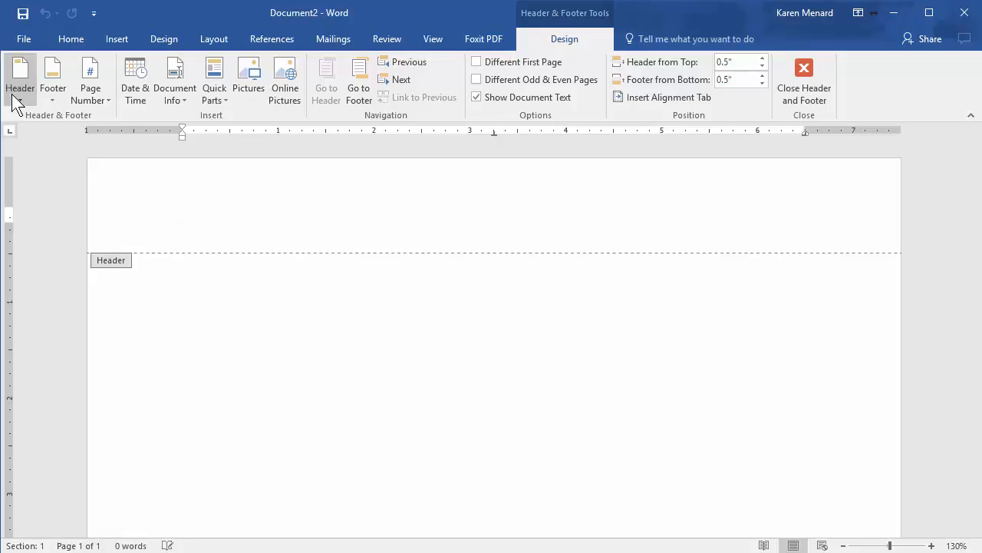
- Add a Blank (Three Columns) header reading Chris, Com and Training
{"action": "left_click", "coordinate": [20, 77]}
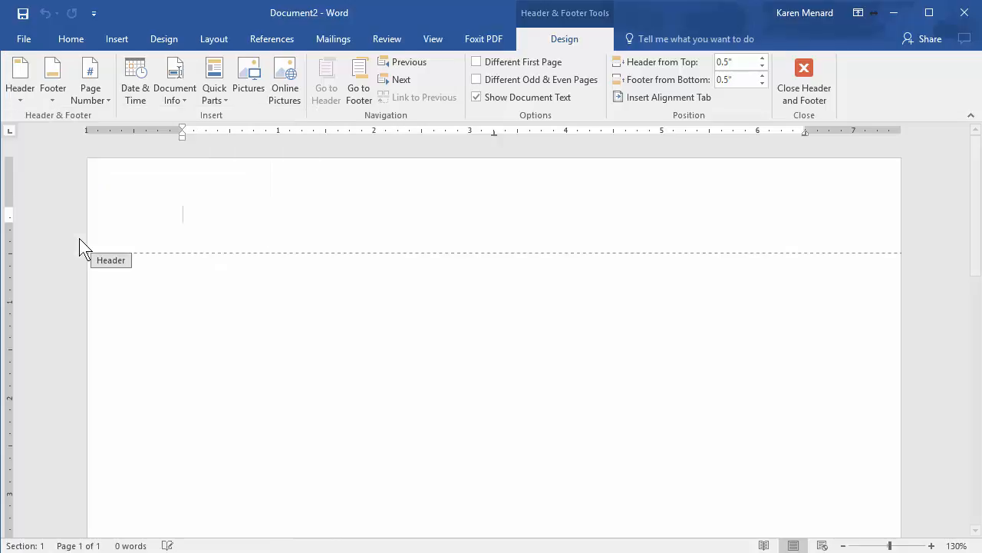
{"action": "left_click", "coordinate": [662, 97]}
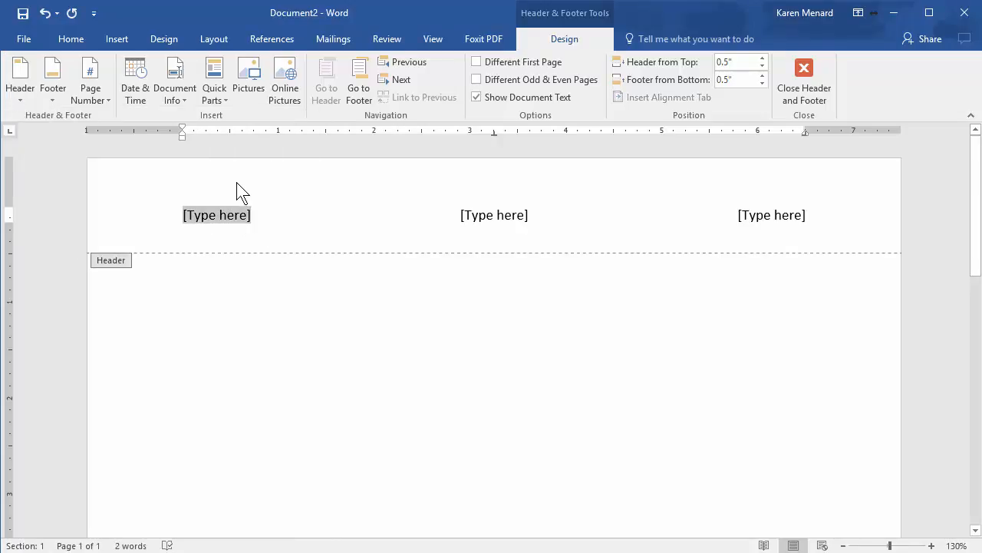
{"action": "type", "text": "Chris"}
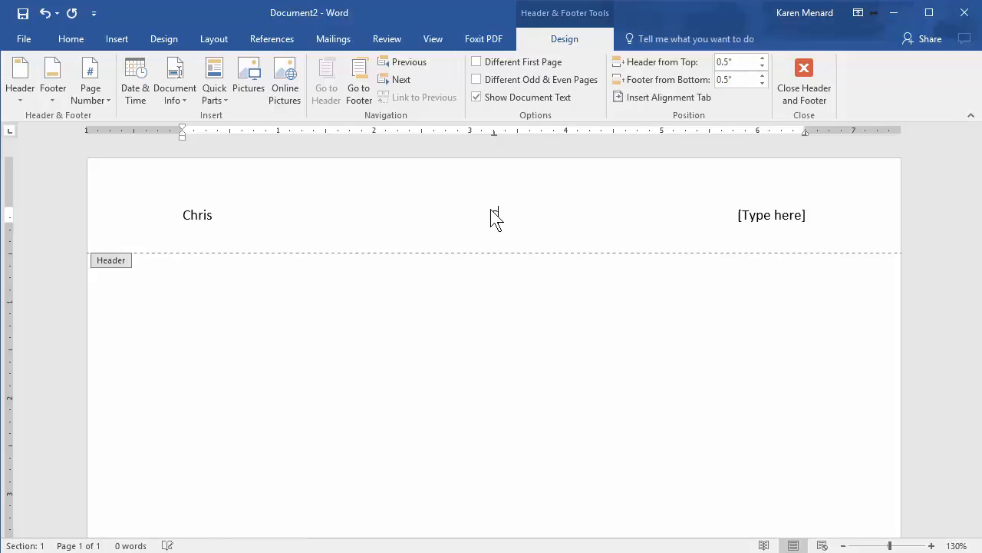
{"action": "type", "text": "Com"}
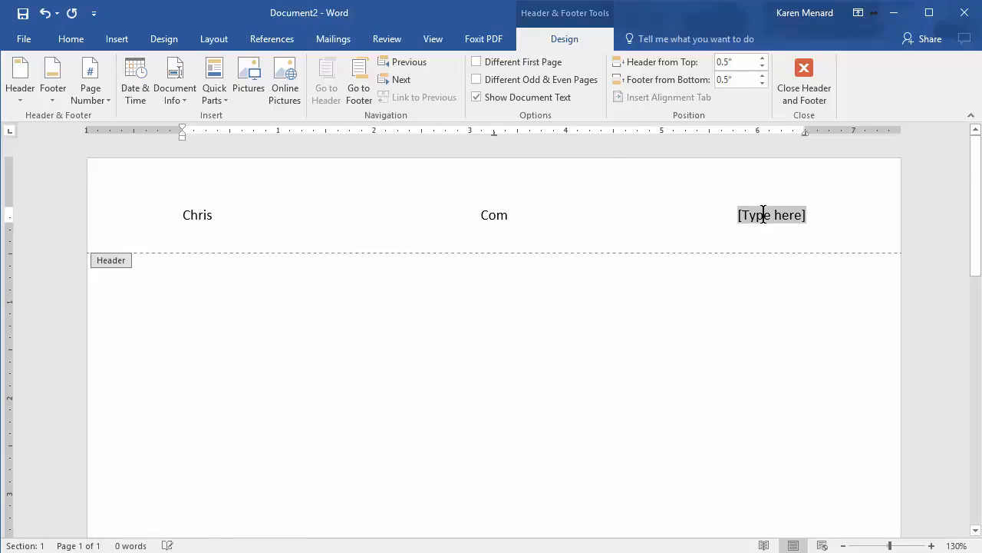
{"action": "type", "text": "Trai"}
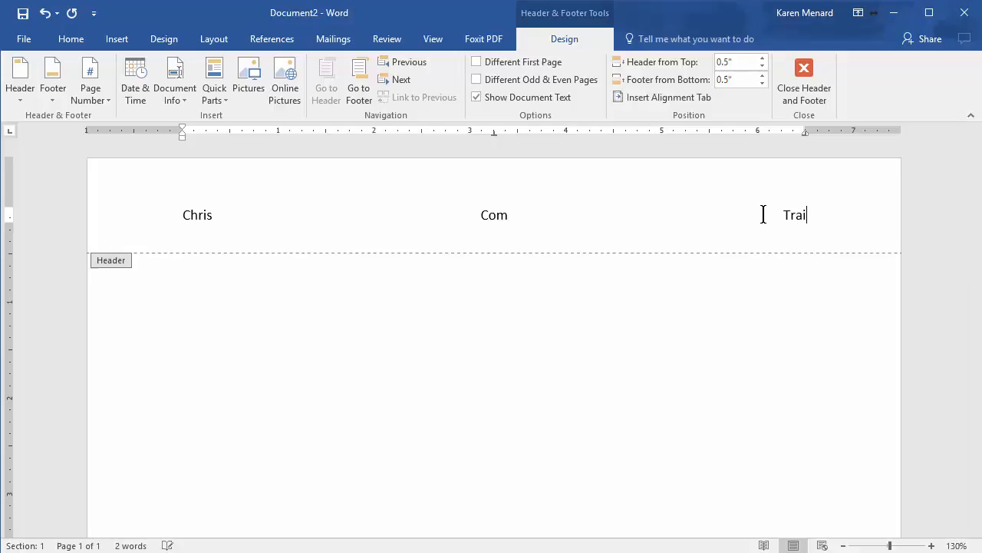
{"action": "type", "text": "ning"}
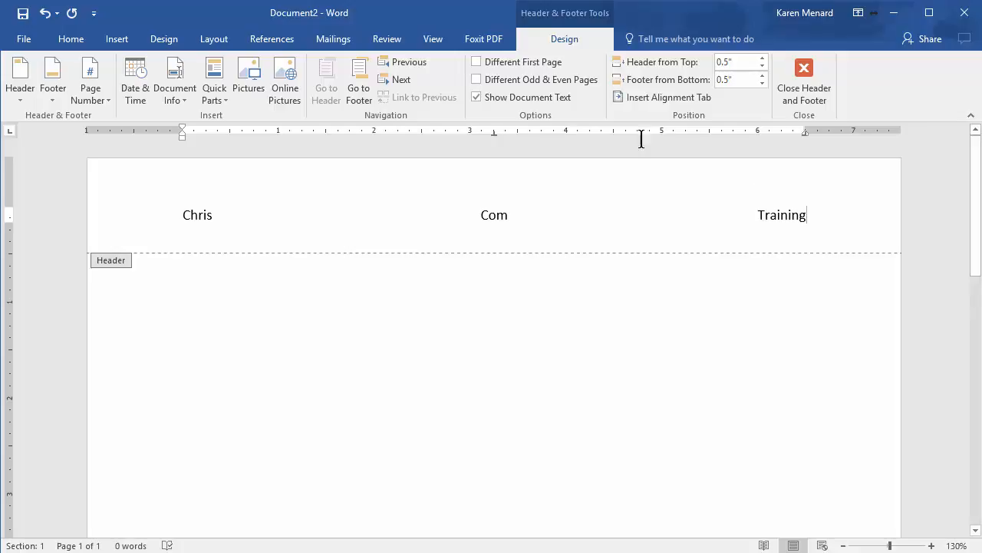
- Insert a FileName field showing Document2 in the footer and pick a colour for it
{"action": "left_click", "coordinate": [359, 79]}
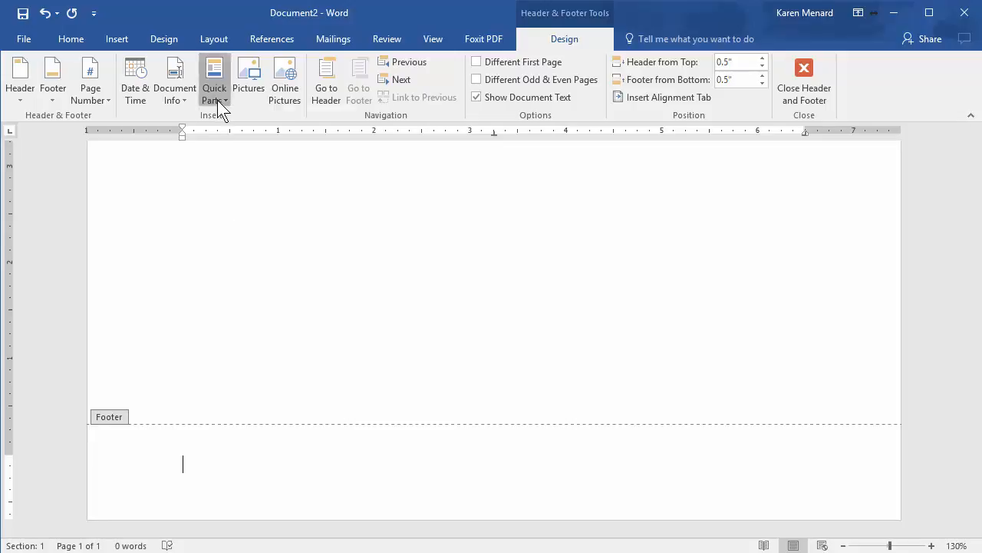
{"action": "mouse_move", "coordinate": [279, 257]}
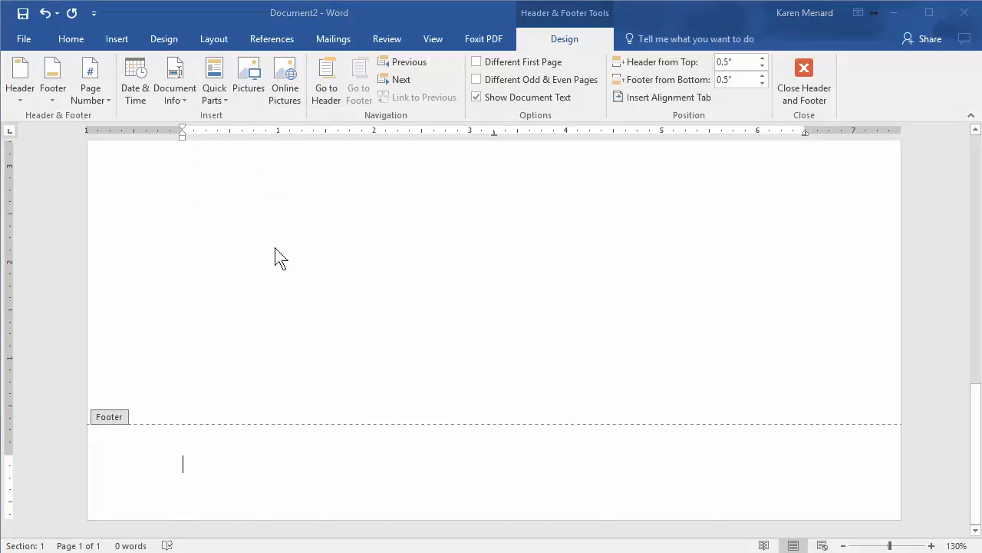
{"action": "left_click", "coordinate": [214, 77]}
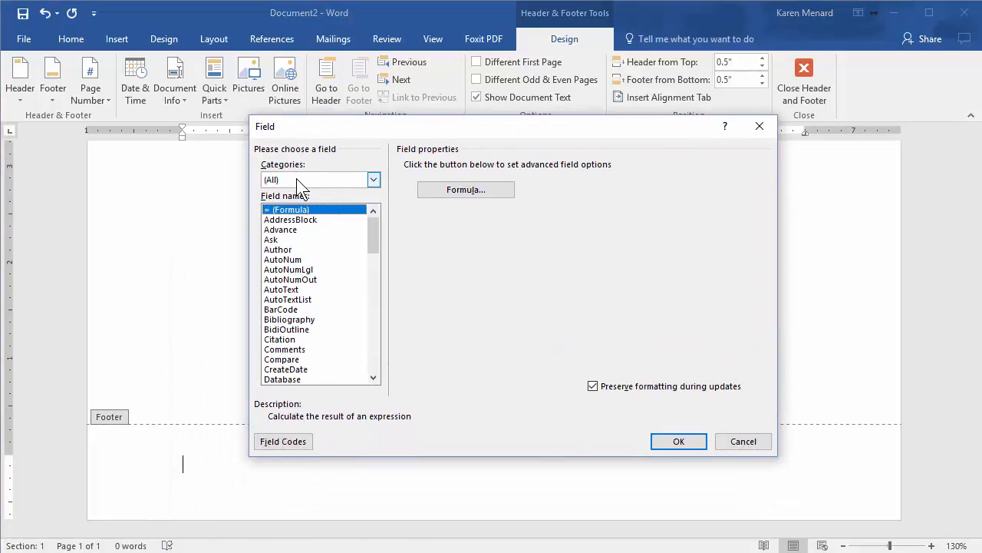
{"action": "left_click", "coordinate": [373, 179]}
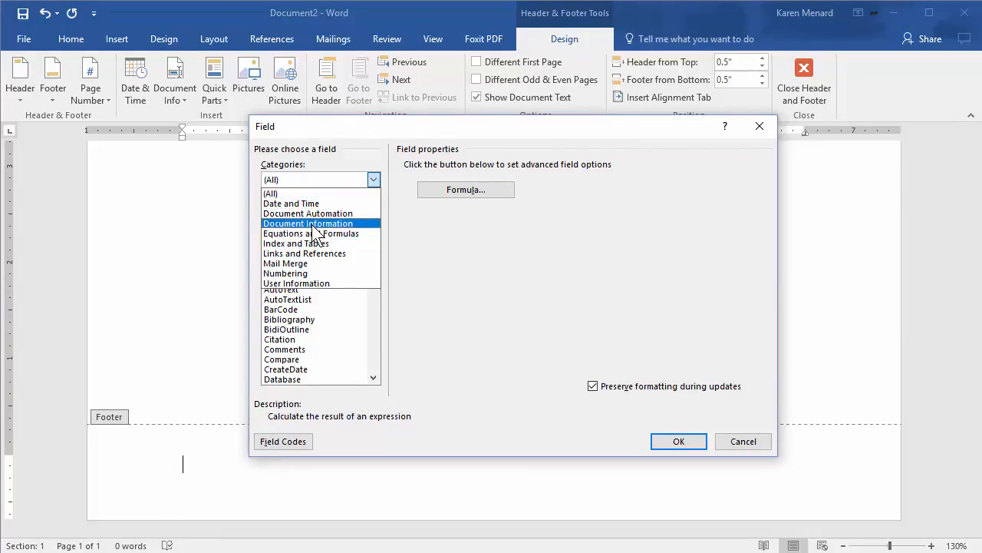
{"action": "left_click", "coordinate": [307, 223]}
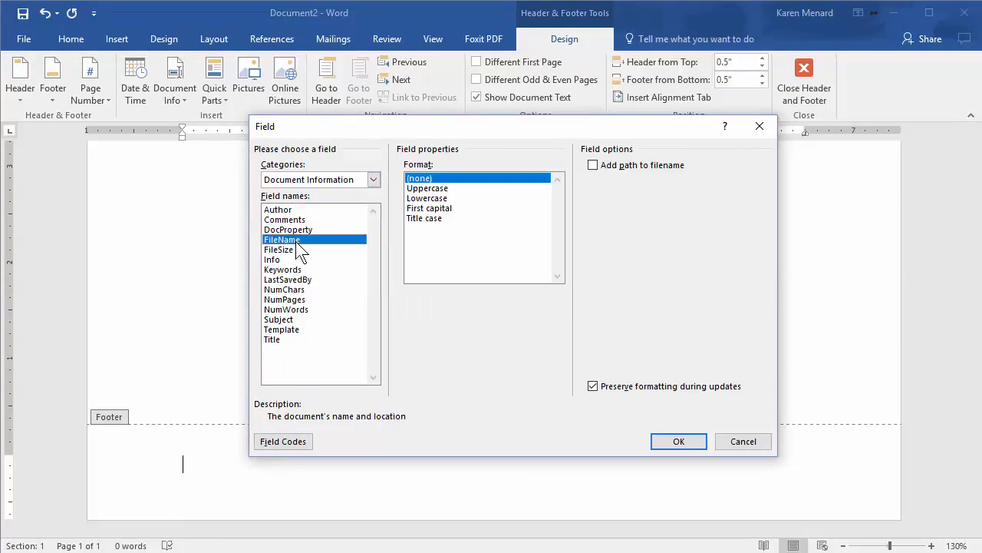
{"action": "left_click", "coordinate": [593, 164]}
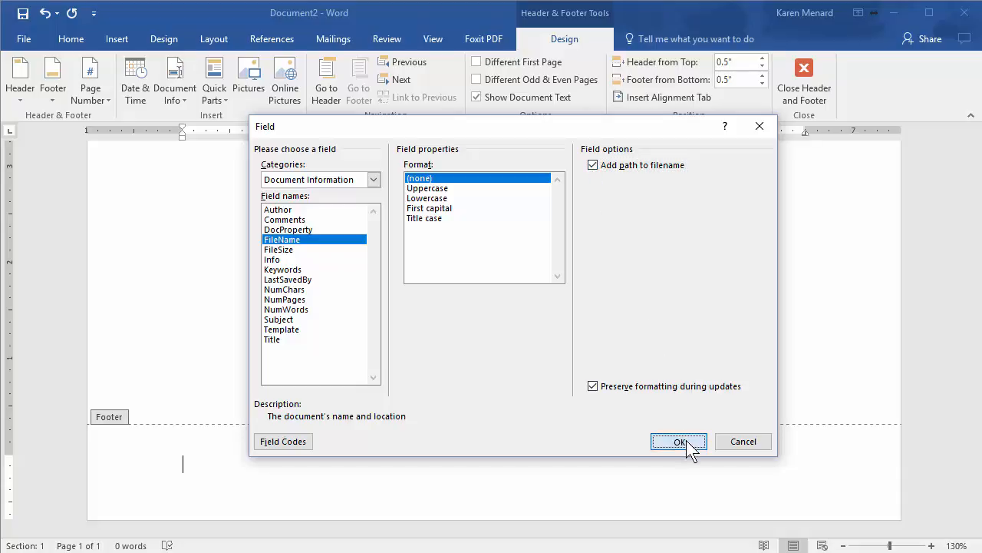
{"action": "left_click", "coordinate": [678, 441]}
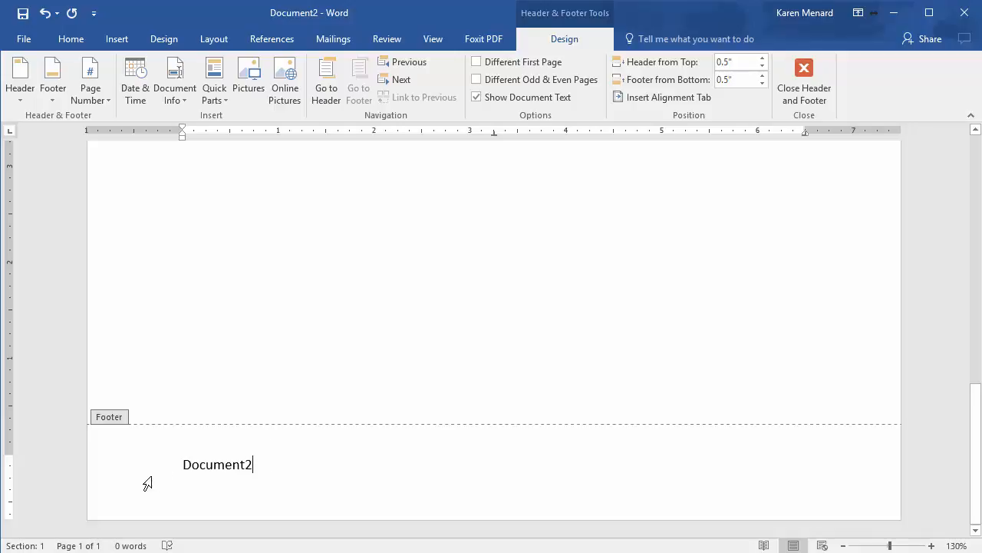
{"action": "double_click", "coordinate": [218, 464]}
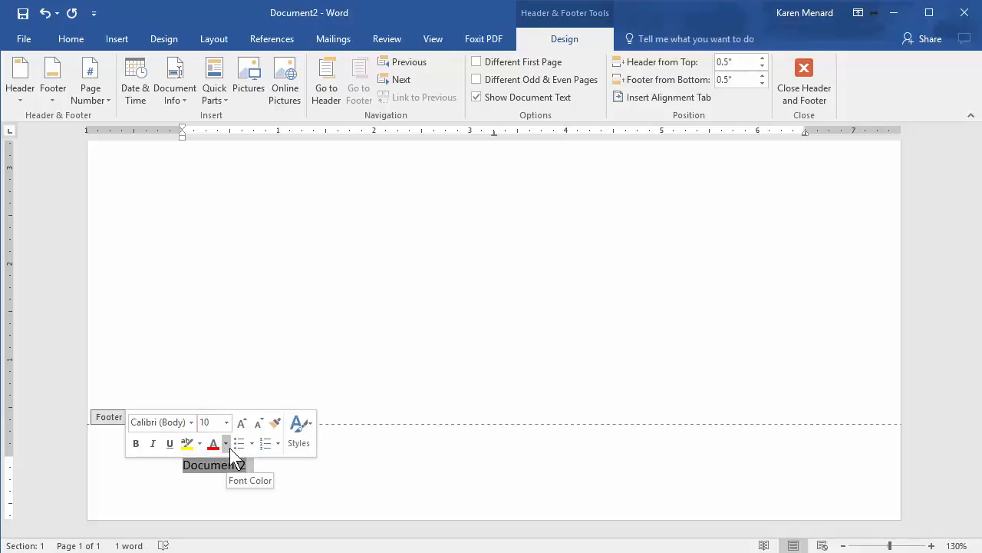
{"action": "left_click", "coordinate": [224, 444]}
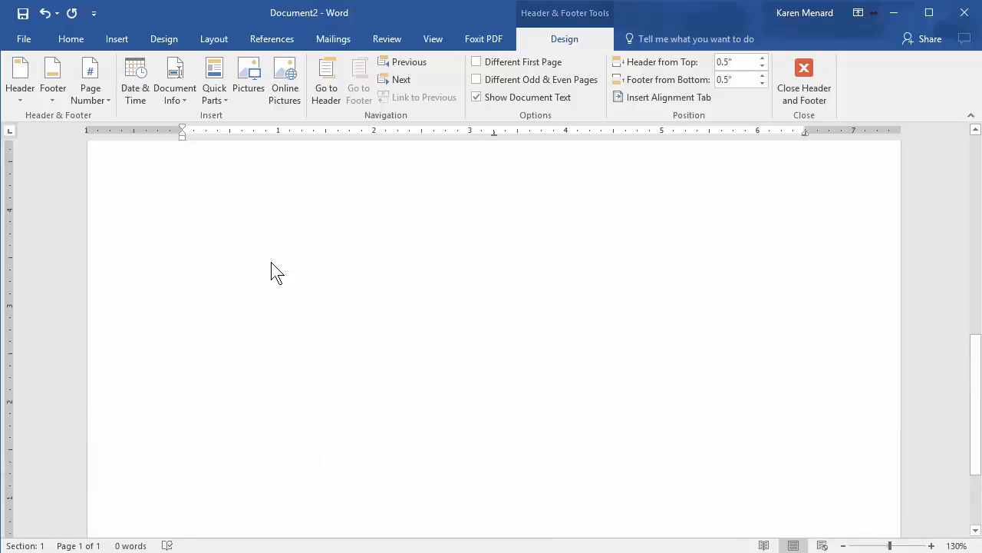
- Close Header and Footer to return to the letter body
{"action": "left_click", "coordinate": [804, 80]}
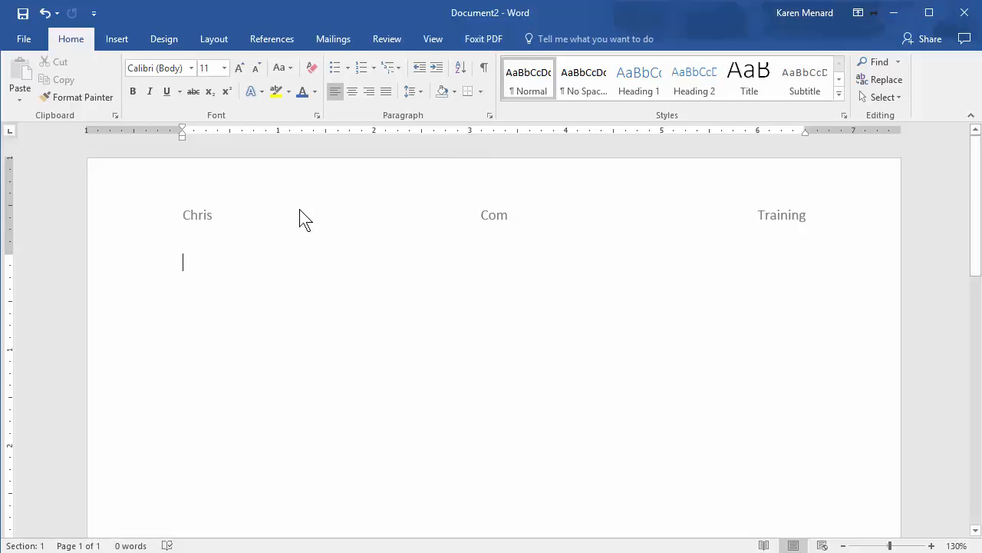
{"action": "mouse_move", "coordinate": [291, 243]}
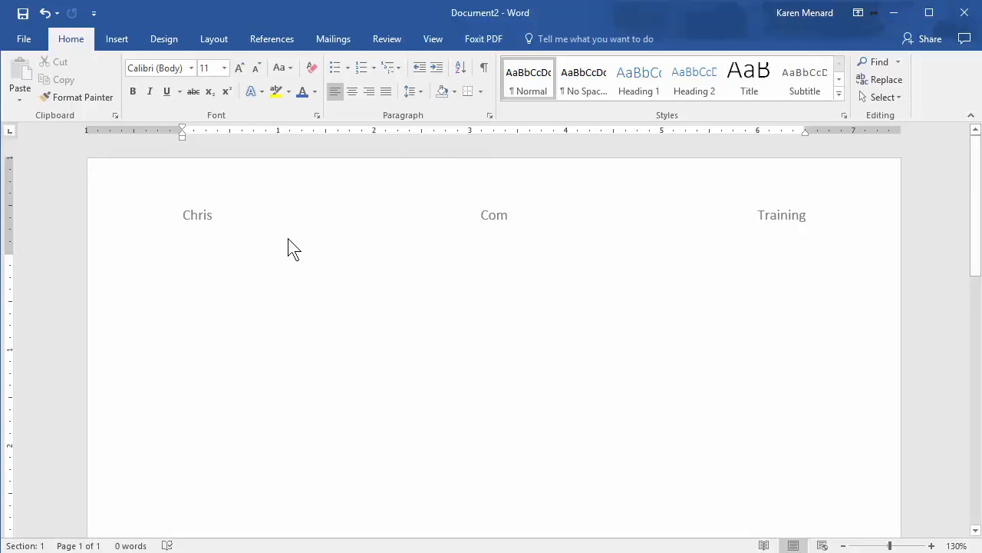
- Save the document on This PC as Word Template 'My Letterhead for Training'
{"action": "left_click", "coordinate": [24, 38]}
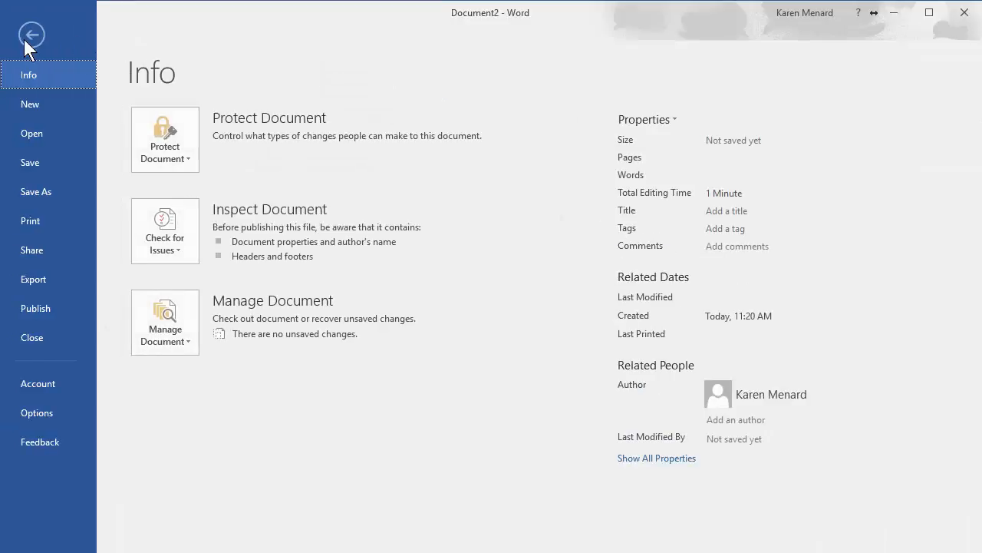
{"action": "left_click", "coordinate": [36, 191]}
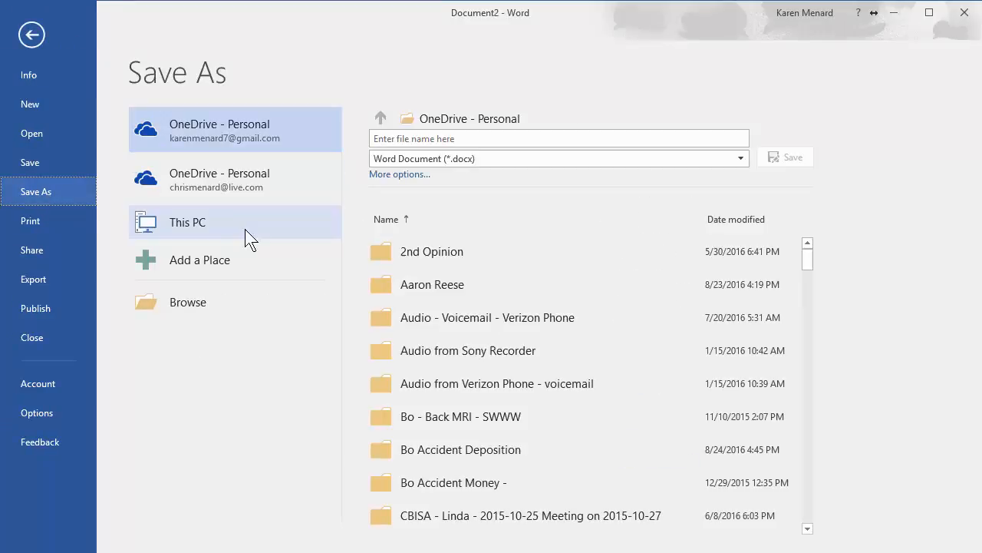
{"action": "left_click", "coordinate": [188, 222]}
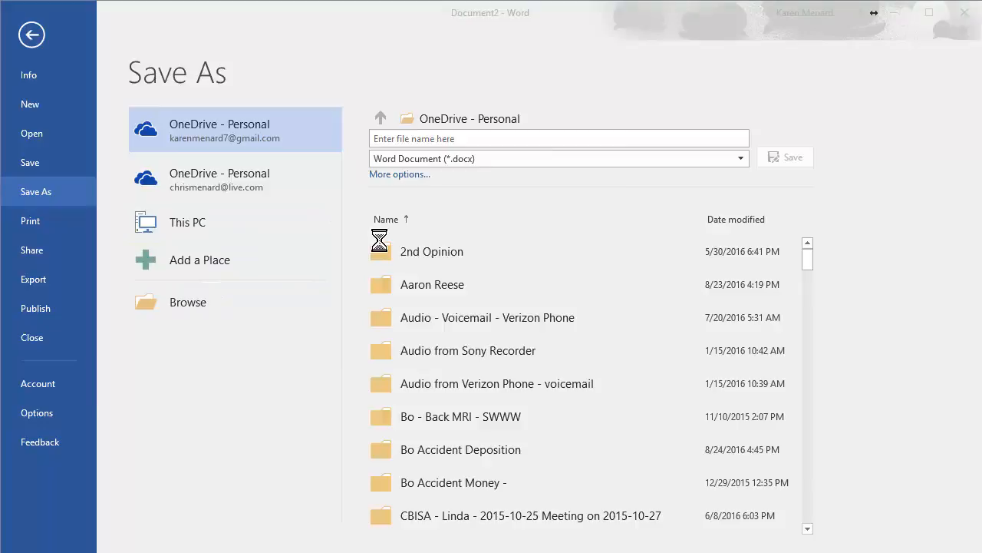
{"action": "left_click", "coordinate": [187, 301]}
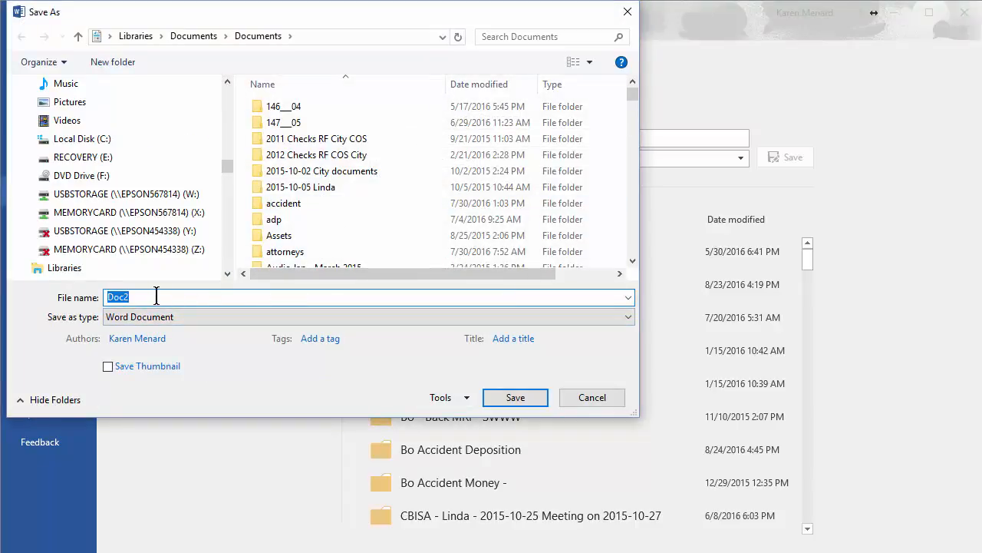
{"action": "type", "text": "My Le"}
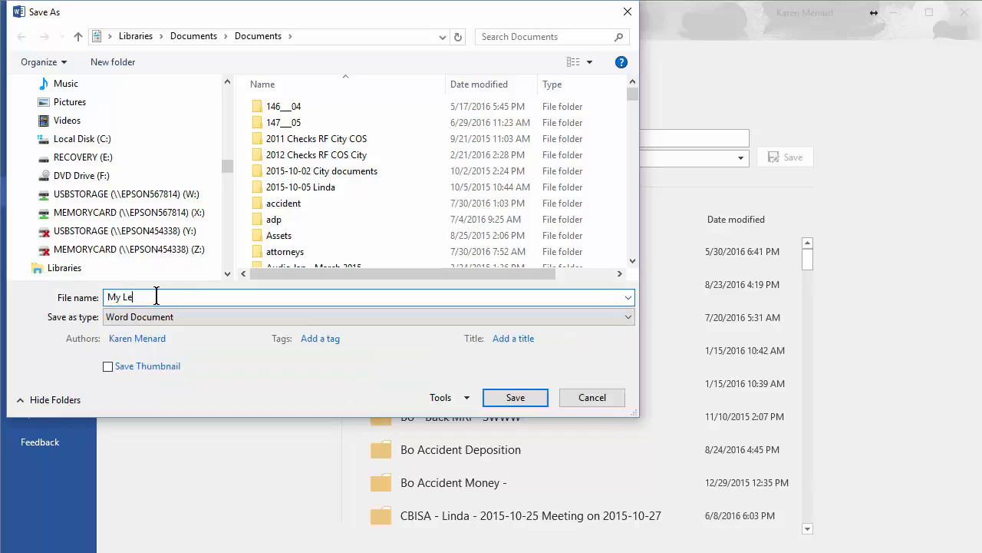
{"action": "type", "text": "tterhead"}
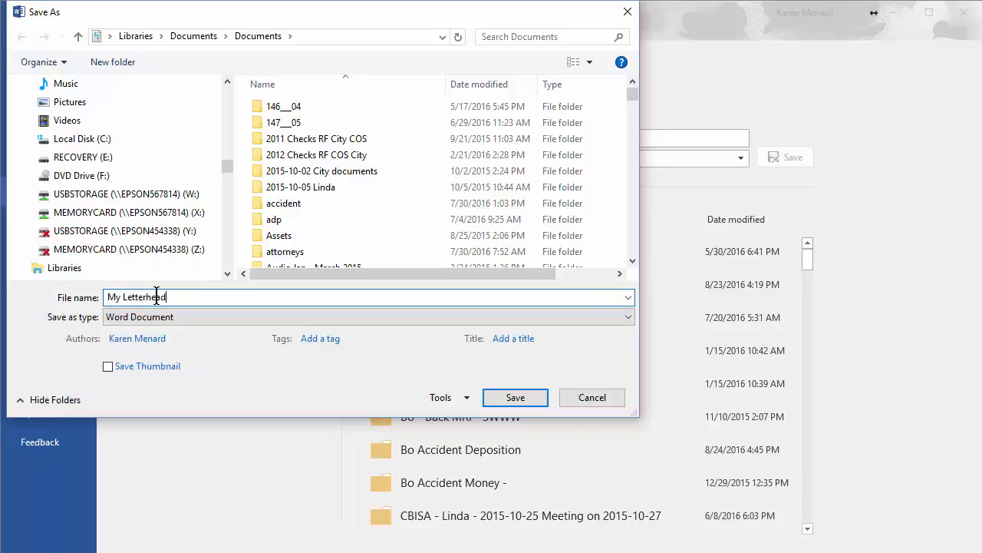
{"action": "type", "text": "for"}
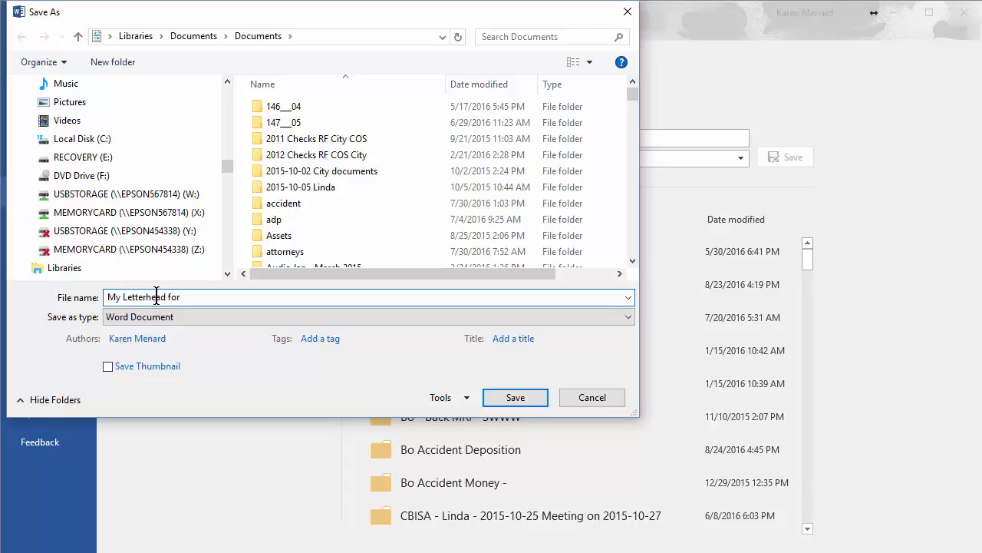
{"action": "type", "text": "Training"}
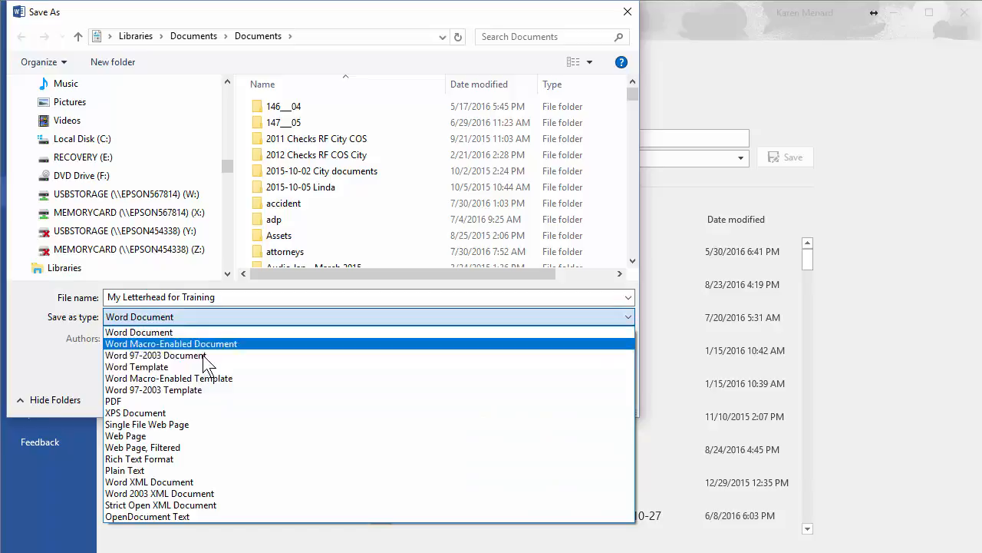
{"action": "left_click", "coordinate": [137, 366]}
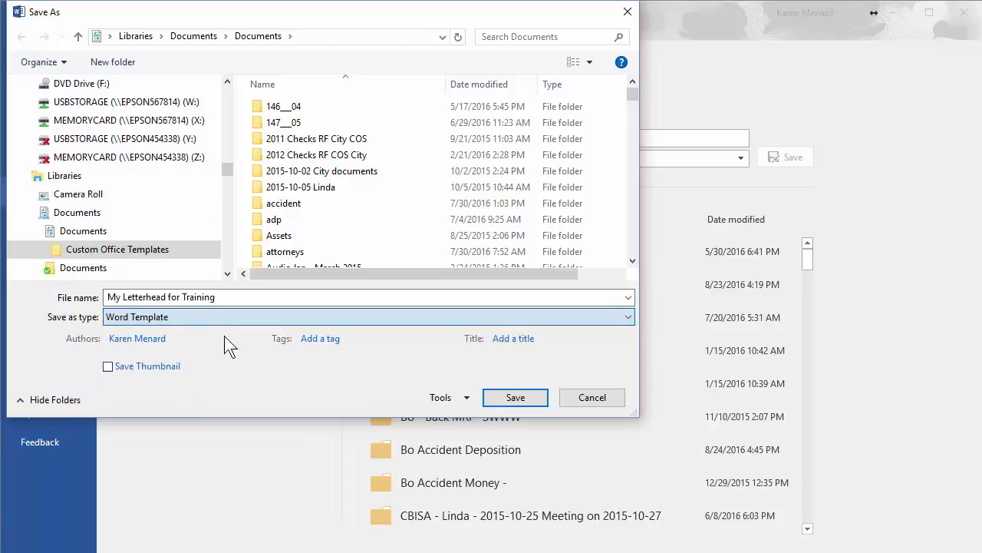
{"action": "left_click", "coordinate": [591, 397]}
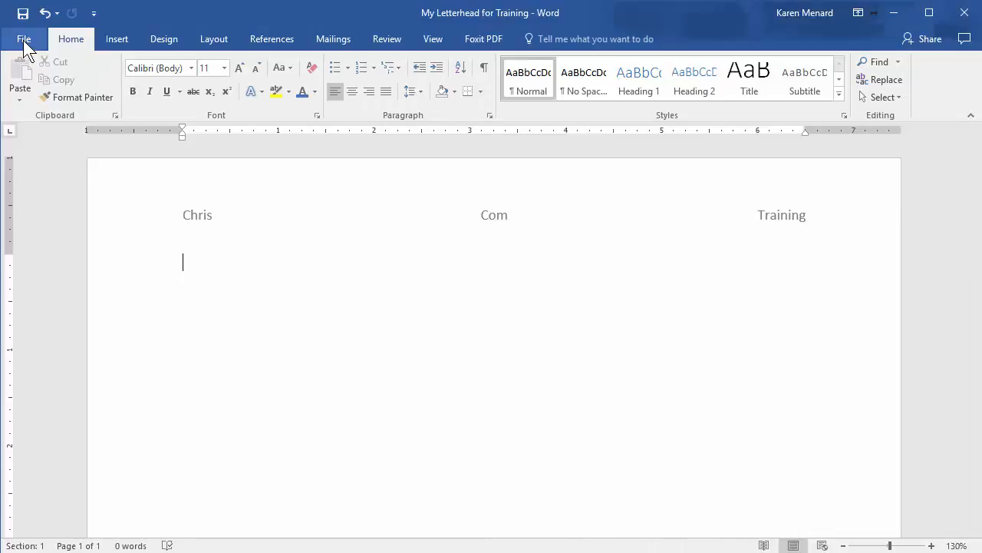
- Close the letterhead template and the remaining open document, leaving Word's File view showing
{"action": "left_click", "coordinate": [23, 39]}
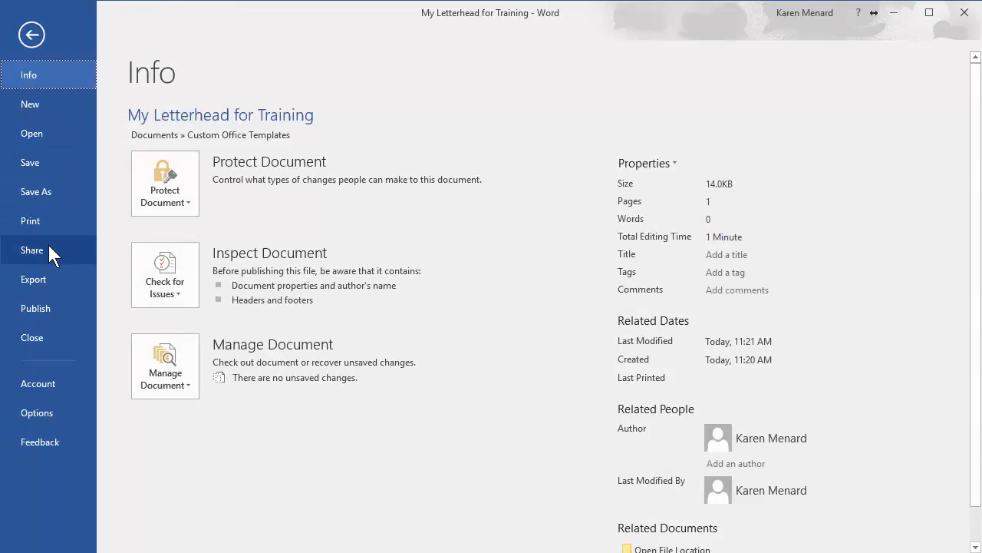
{"action": "left_click", "coordinate": [32, 34]}
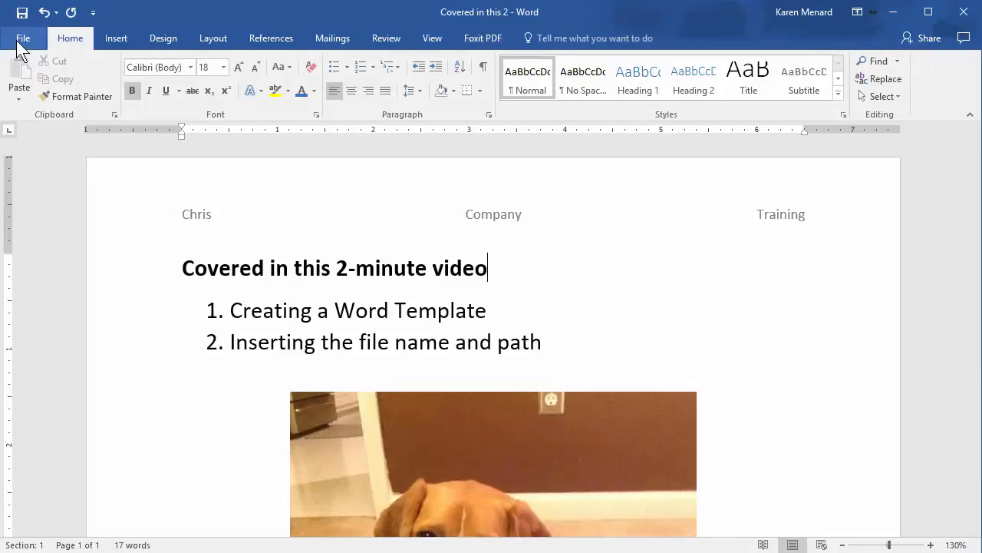
{"action": "left_click", "coordinate": [23, 38]}
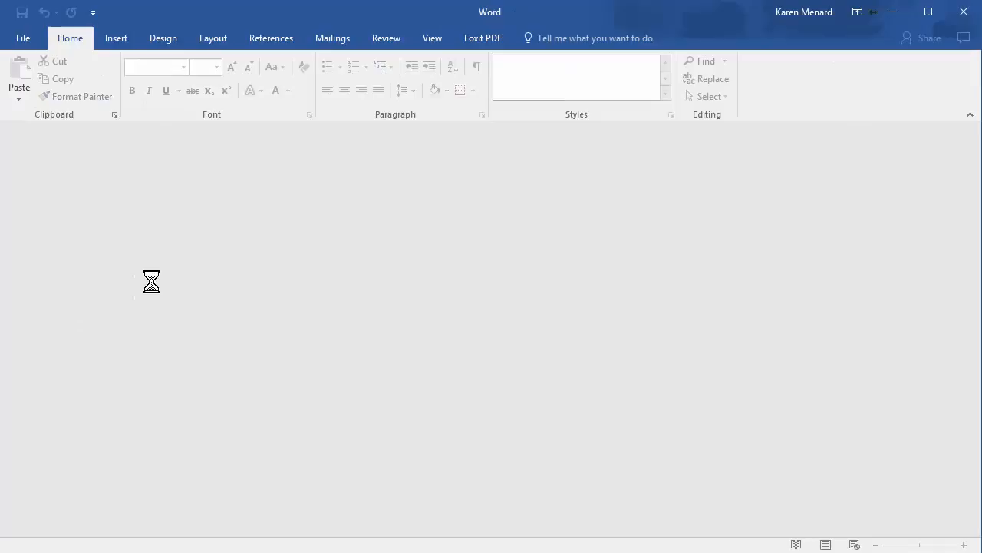
{"action": "left_click", "coordinate": [23, 38]}
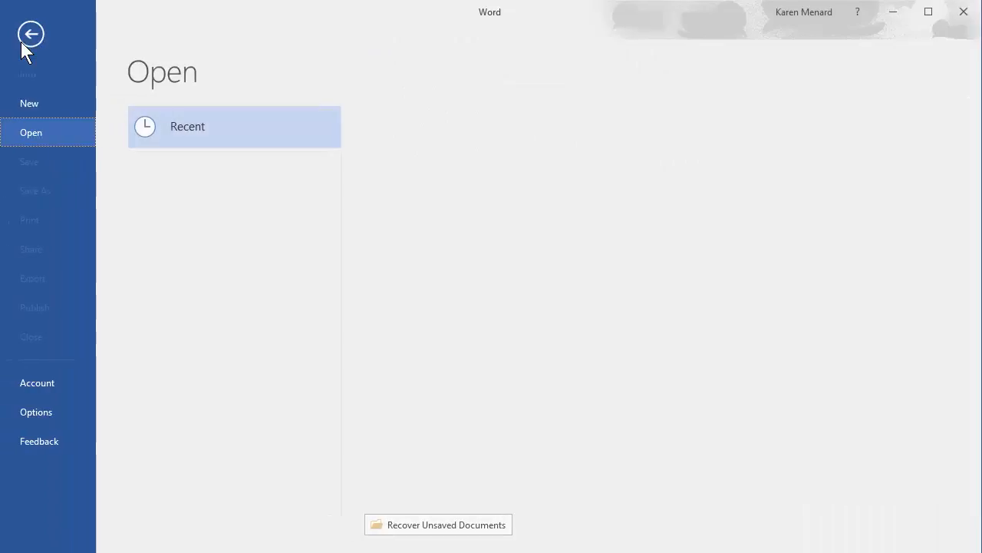
- Create a new document from the Personal template 'My Letterhead for Training'
{"action": "left_click", "coordinate": [29, 103]}
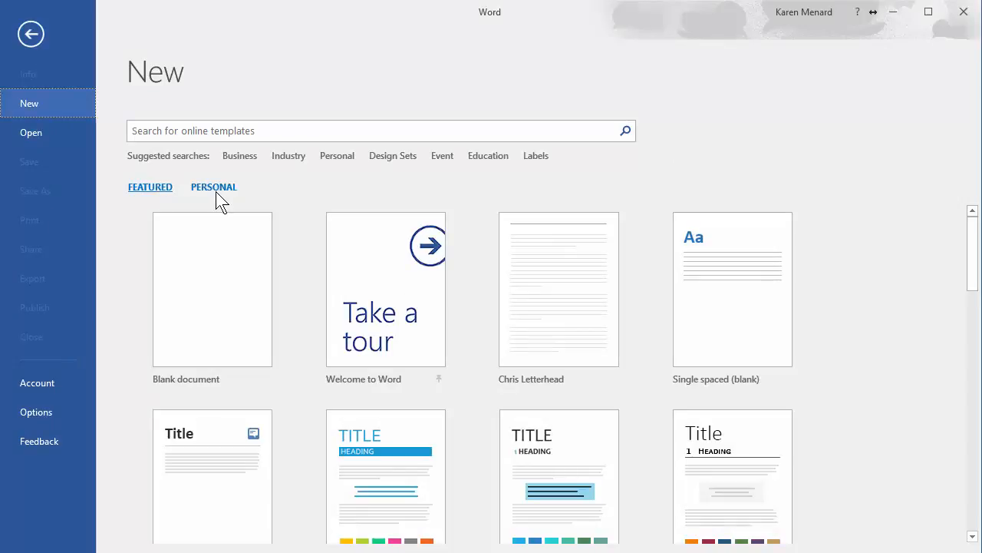
{"action": "left_click", "coordinate": [214, 186]}
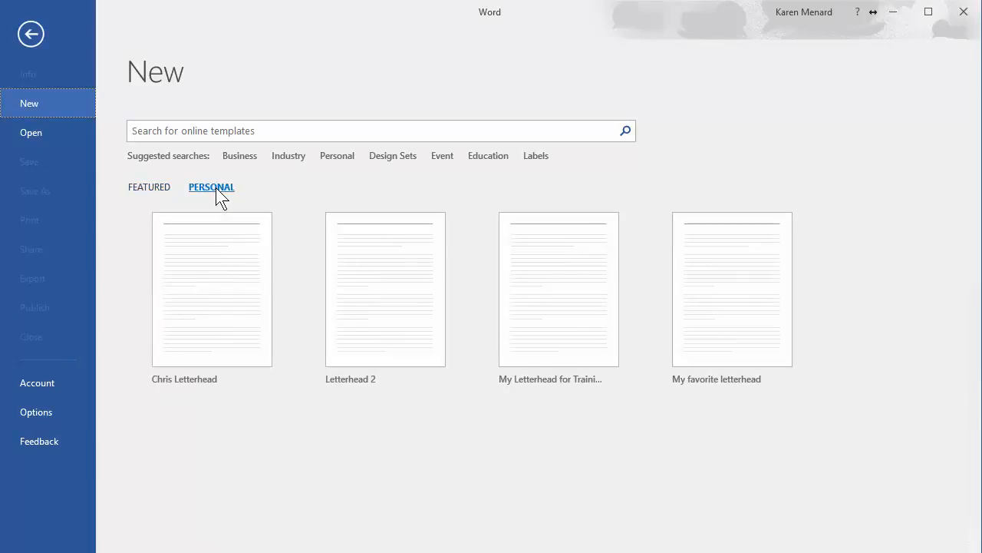
{"action": "mouse_move", "coordinate": [477, 442]}
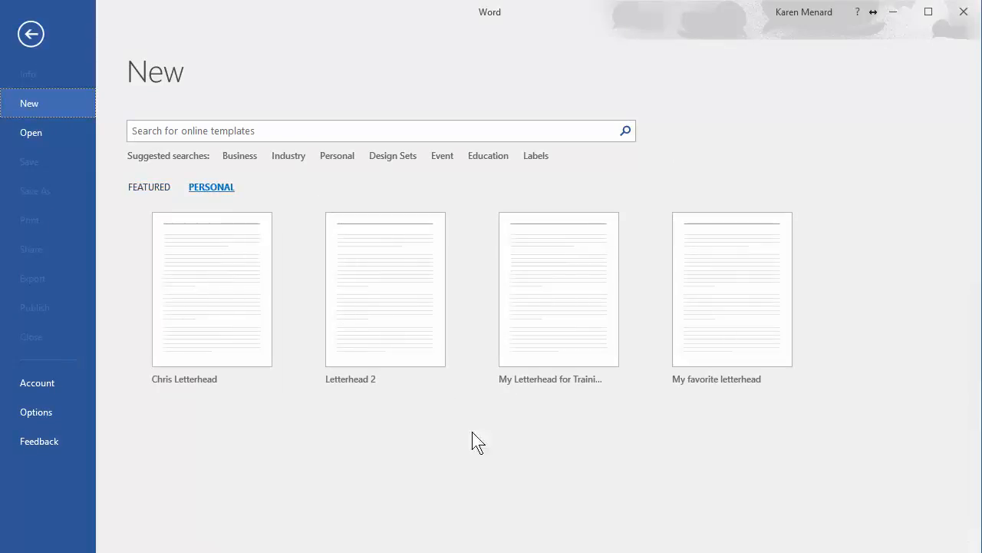
{"action": "mouse_move", "coordinate": [599, 343]}
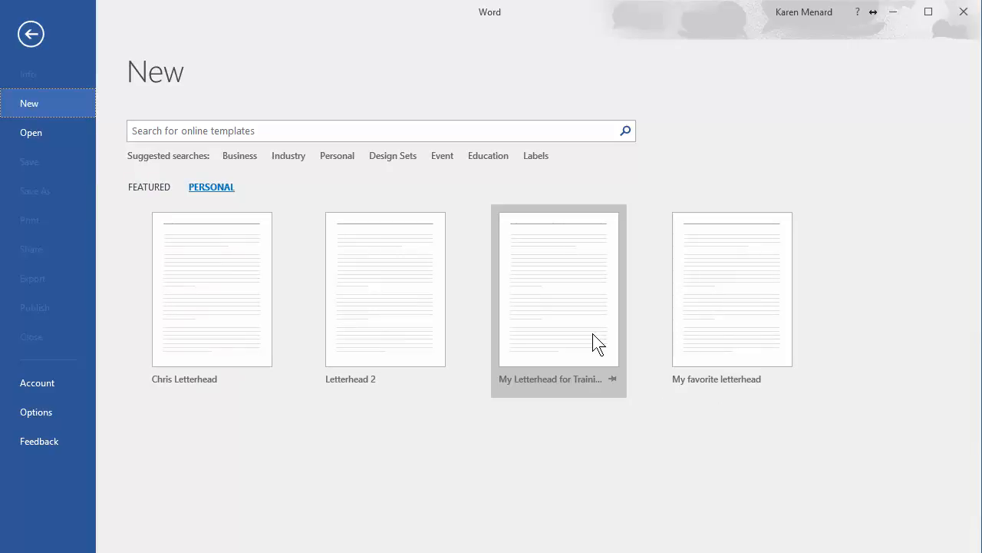
{"action": "mouse_move", "coordinate": [583, 328]}
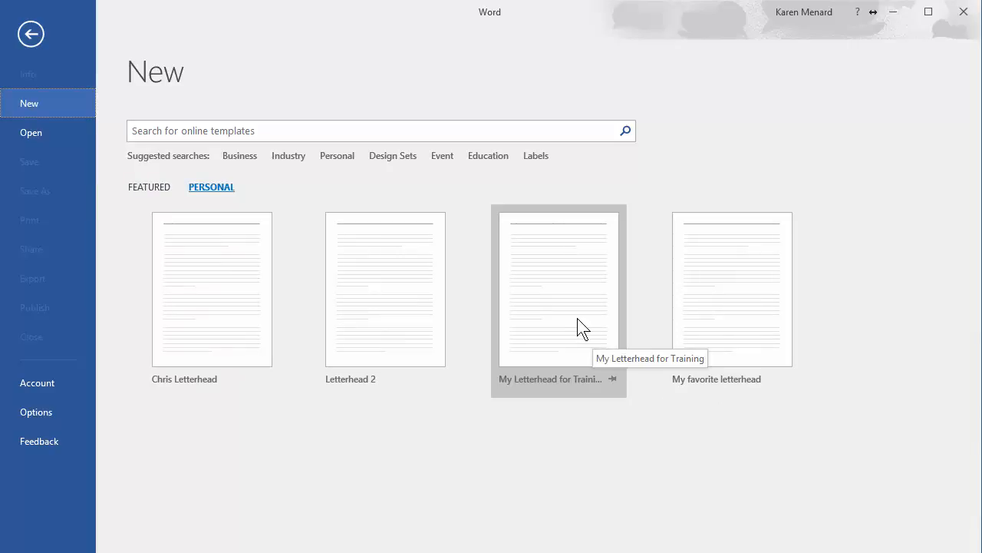
{"action": "left_click", "coordinate": [558, 289]}
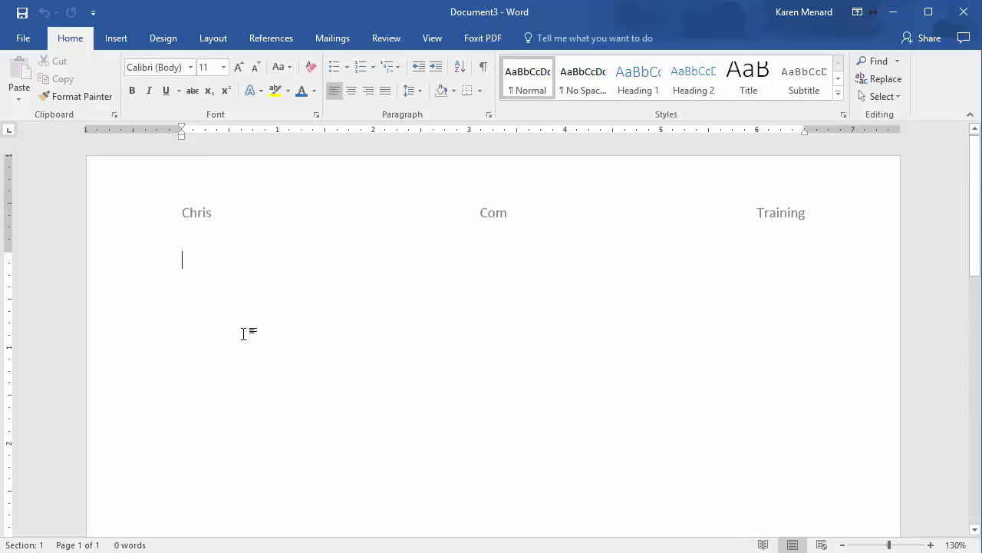
{"action": "mouse_move", "coordinate": [242, 290]}
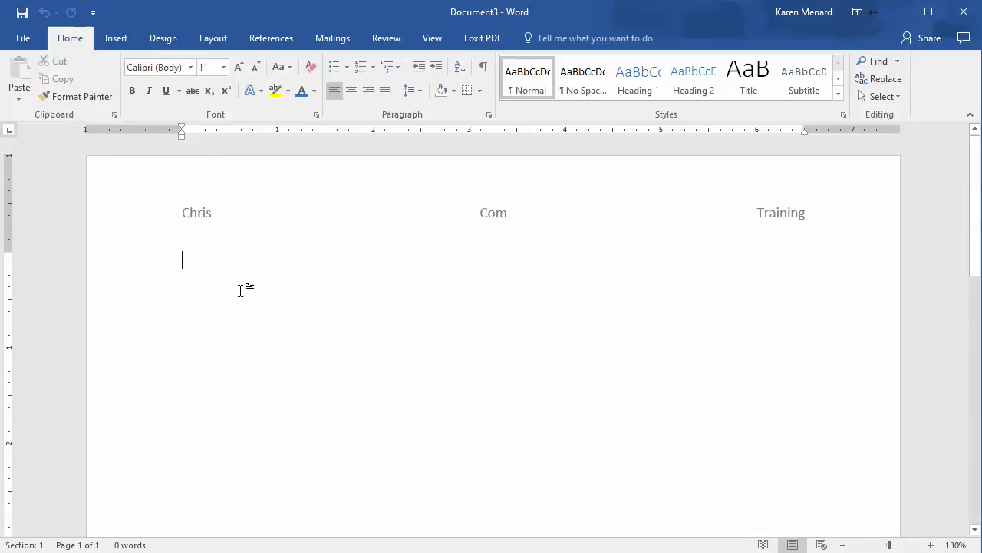